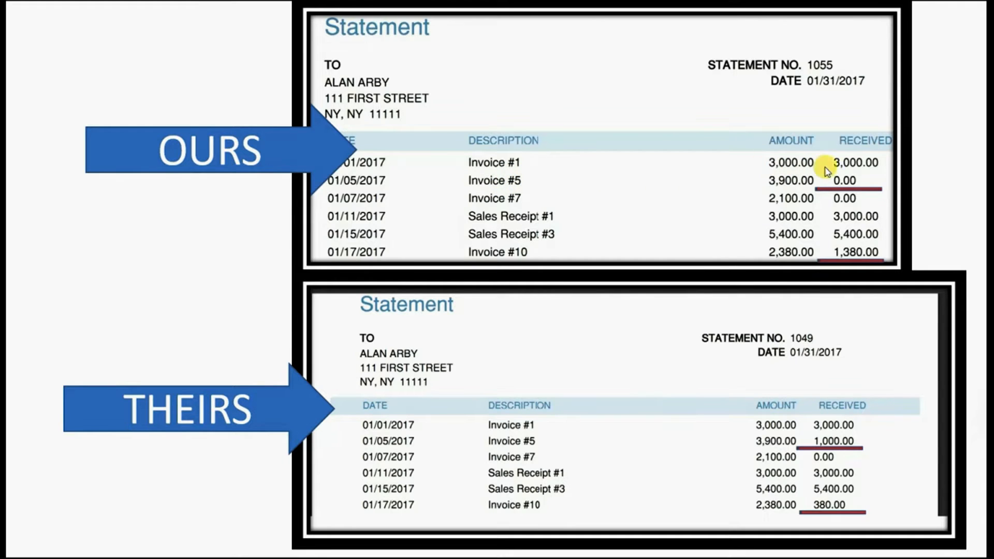
mouse_move(842, 201)
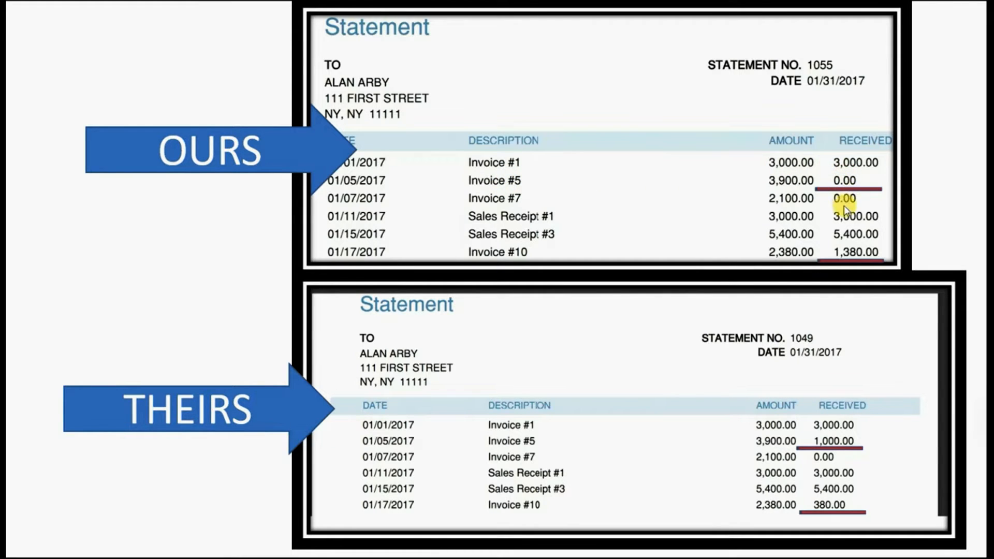
mouse_move(858, 254)
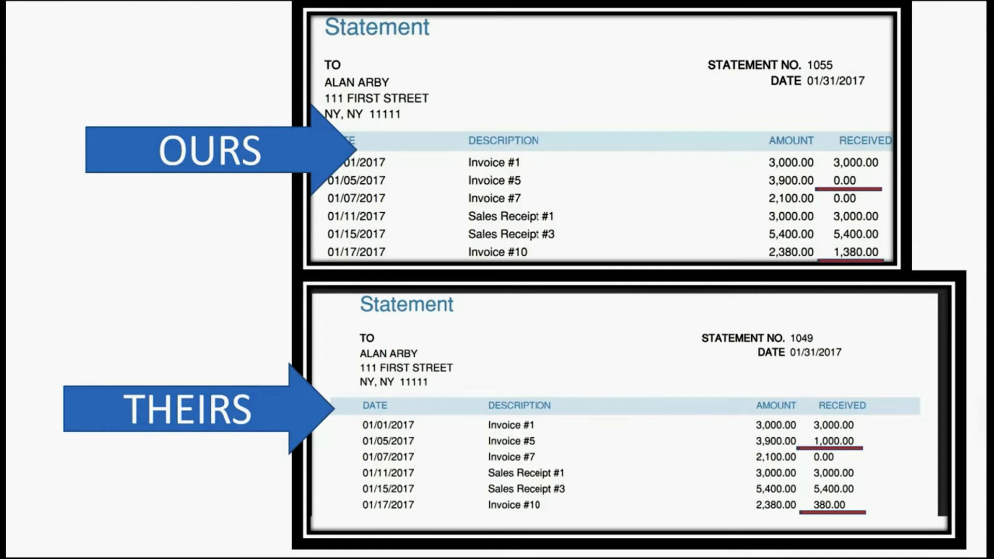
mouse_move(935, 155)
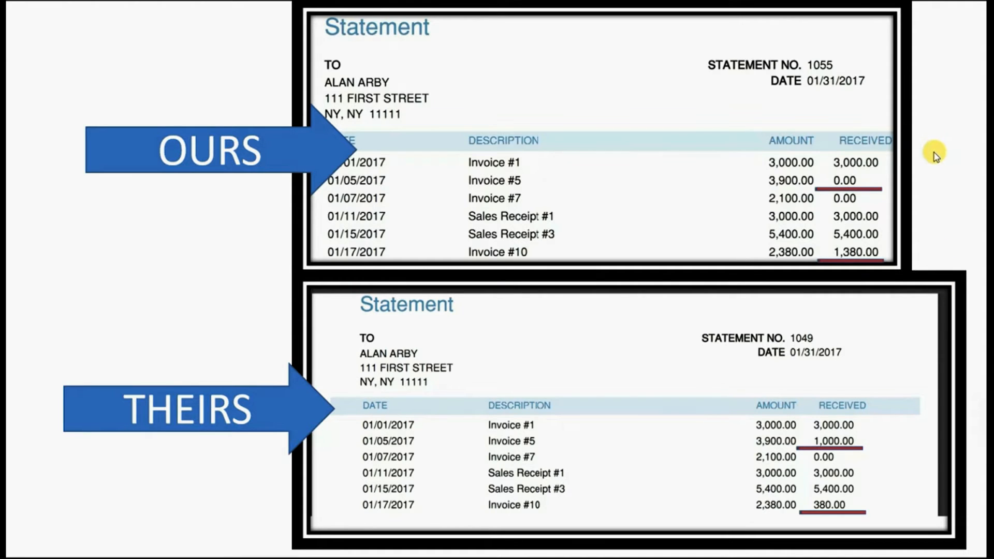
mouse_move(938, 170)
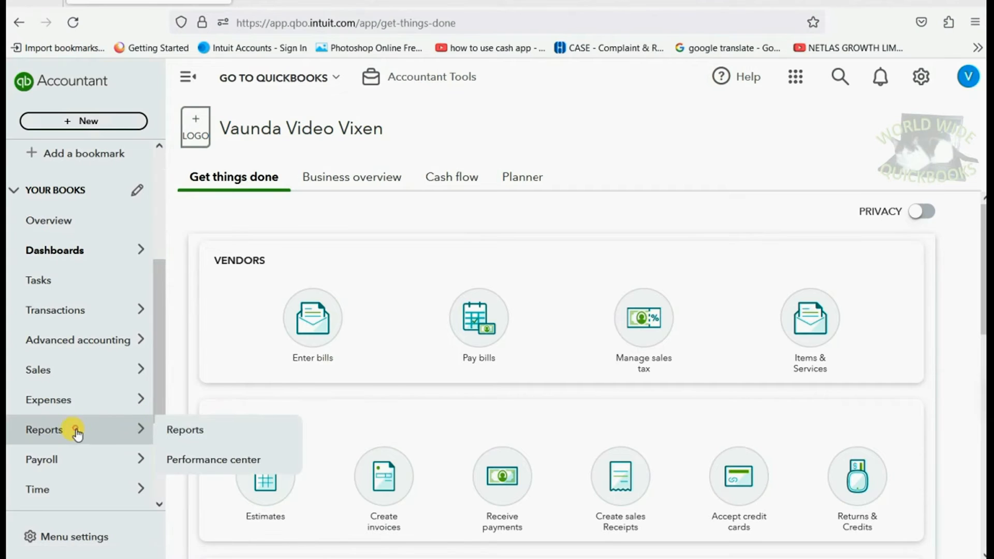
click(184, 430)
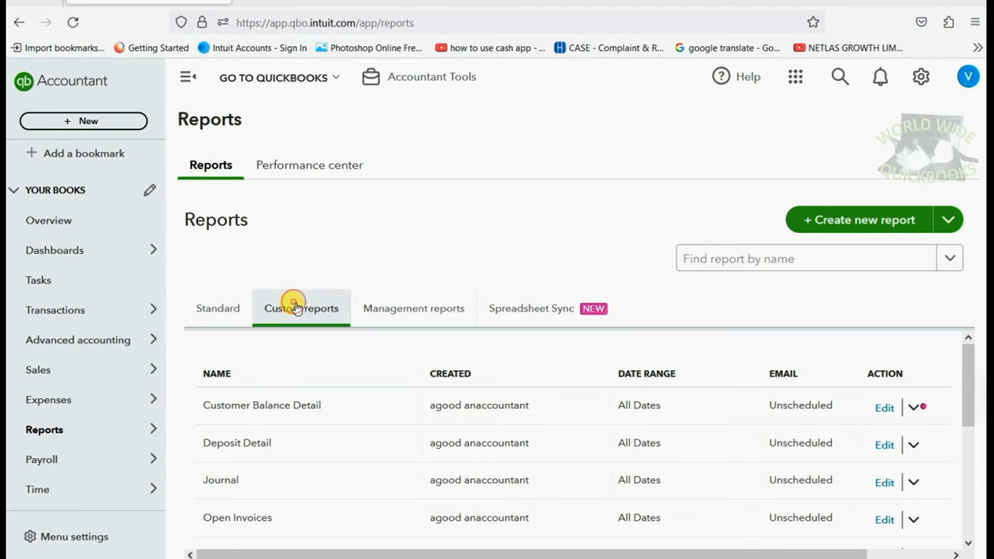
scroll(down, 3)
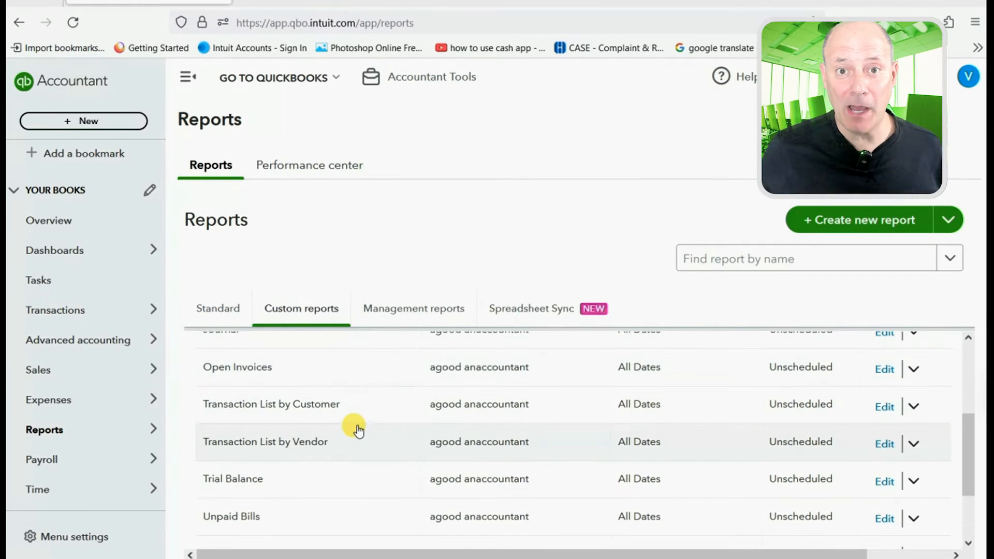
mouse_move(307, 435)
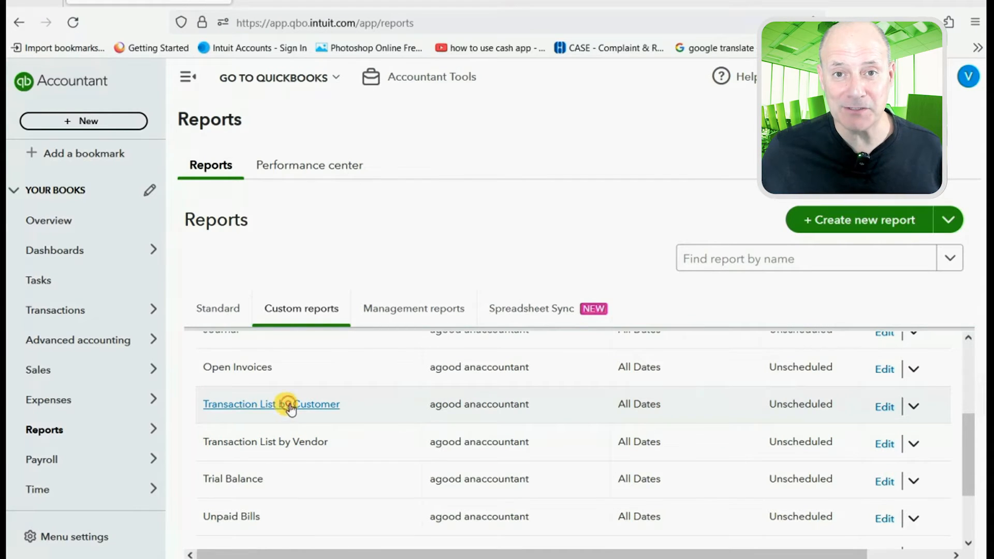
click(286, 404)
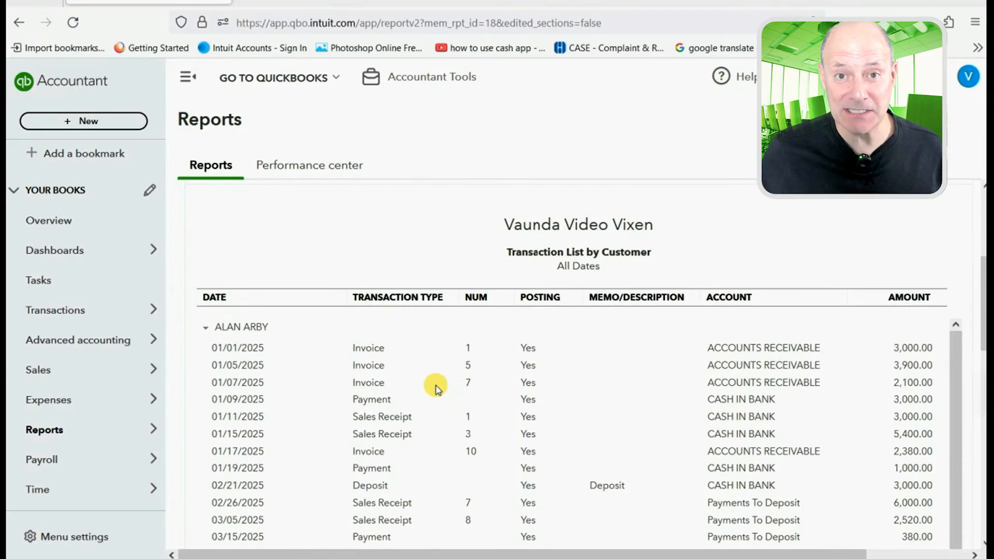
scroll(down, 3)
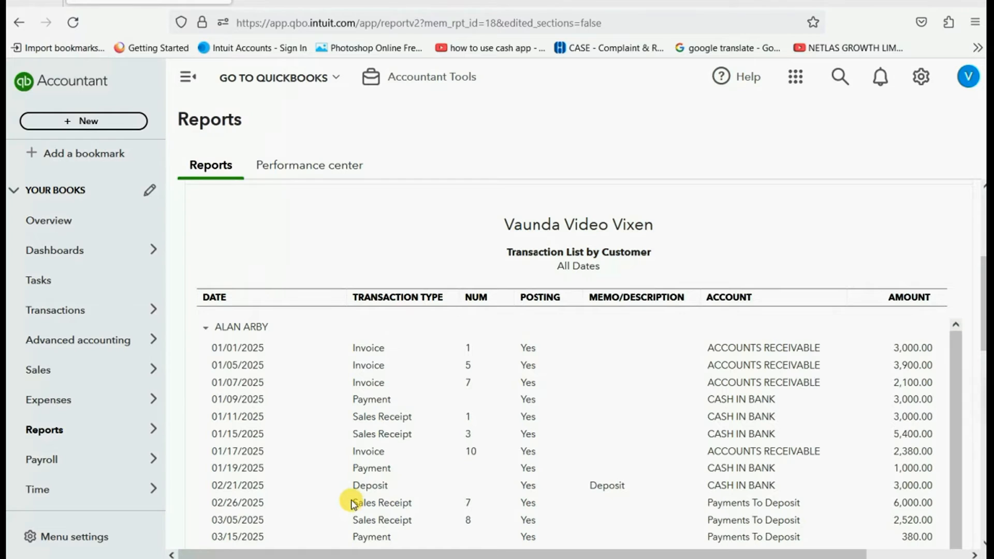
mouse_move(448, 452)
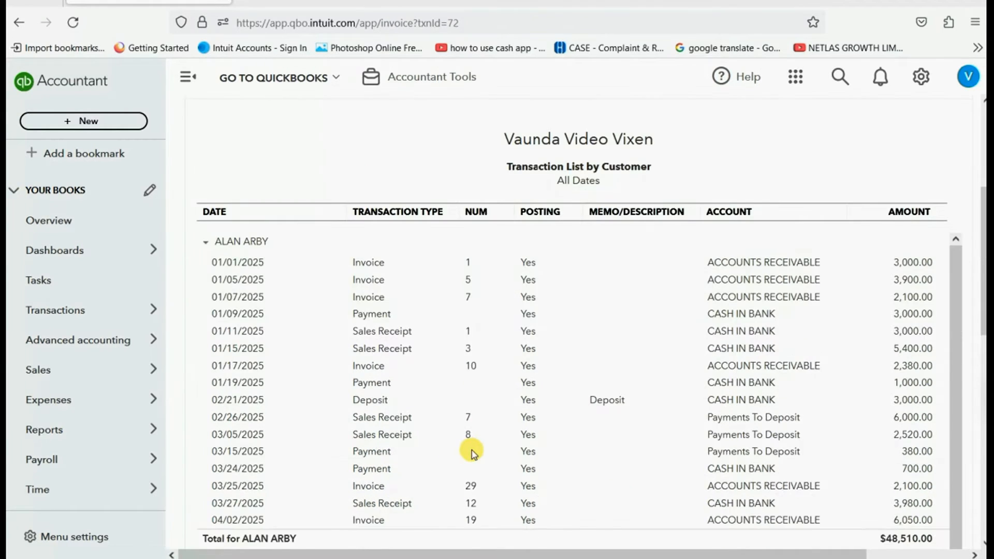
click(368, 366)
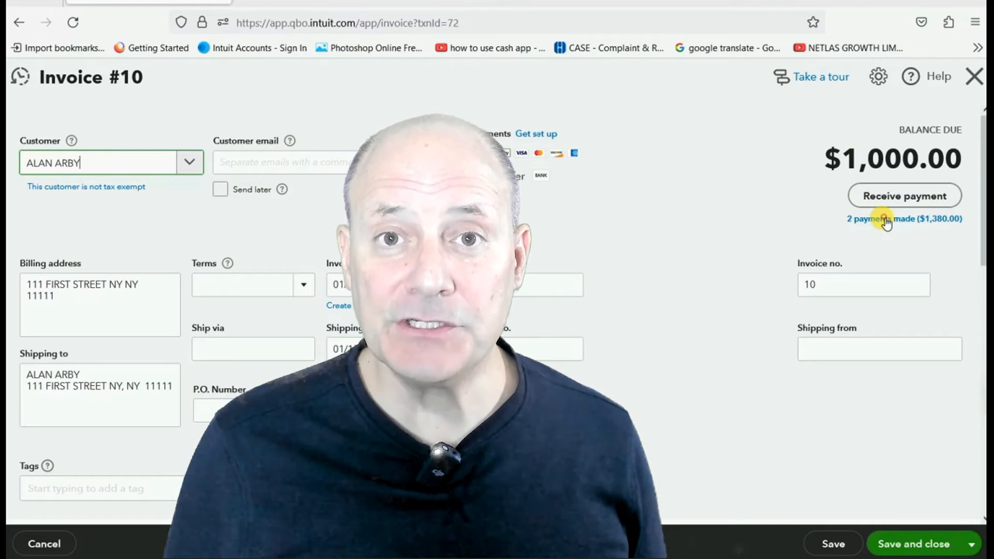
click(905, 220)
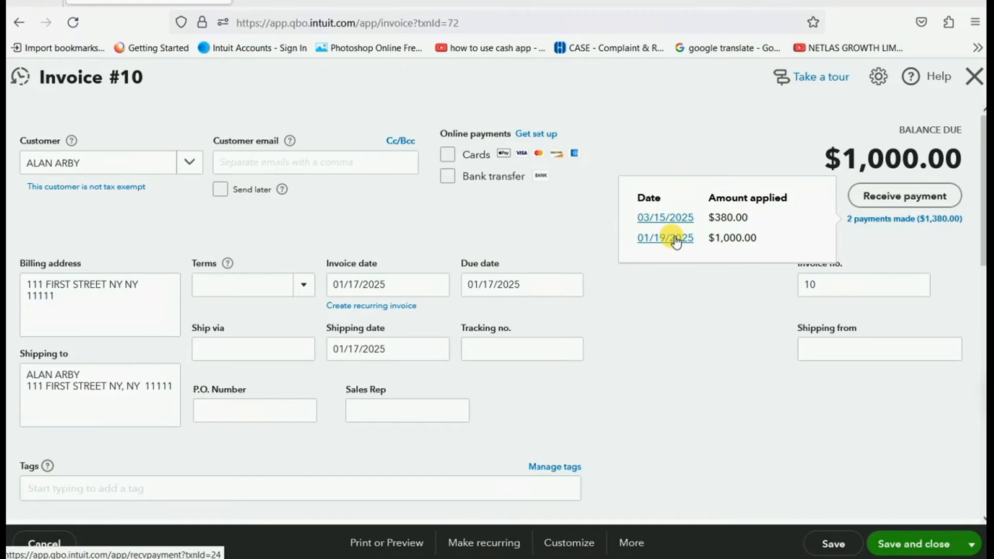
click(665, 239)
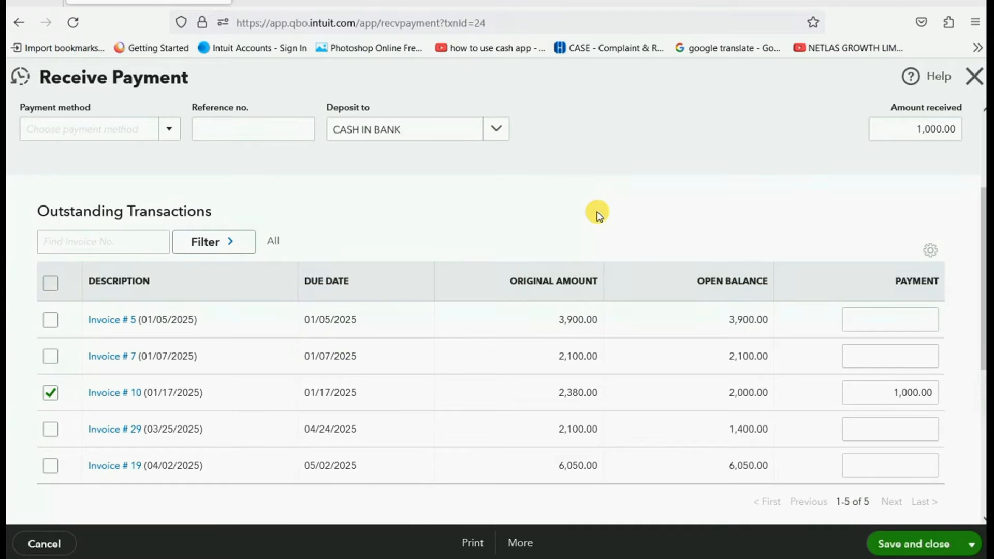
mouse_move(620, 206)
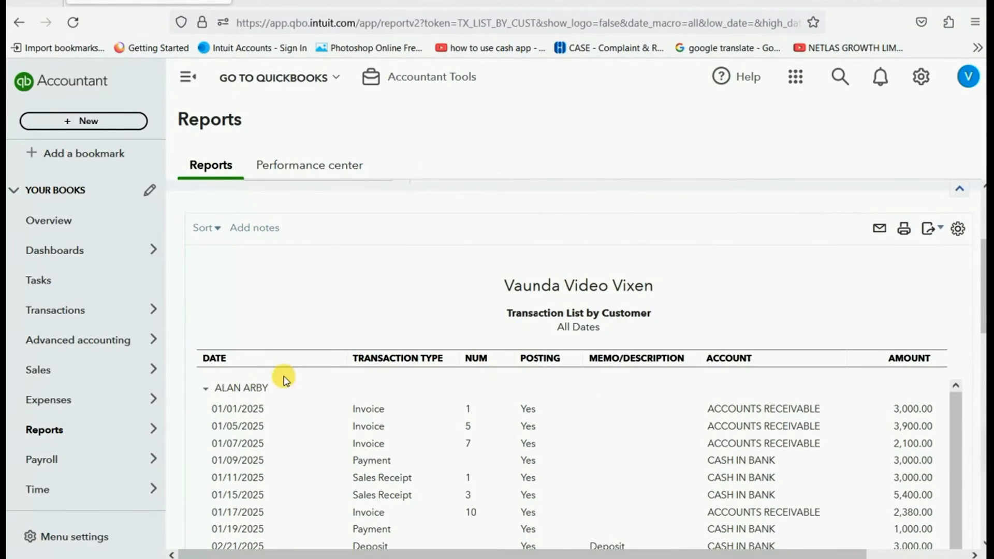
Reopen the 01/19/2025 payment from the report and apply its 1,000.00 to Invoice #5 instead of #10.
scroll(down, 3)
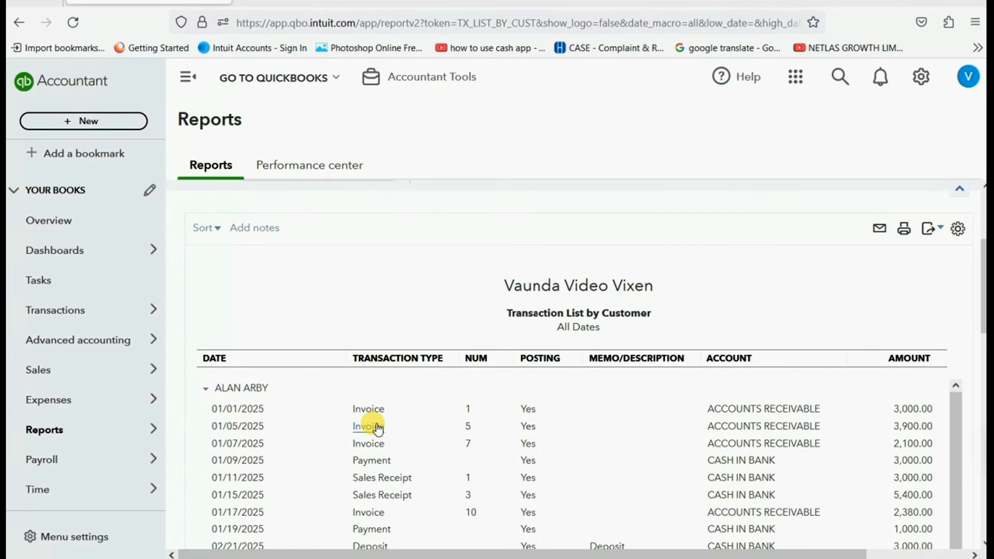
scroll(down, 3)
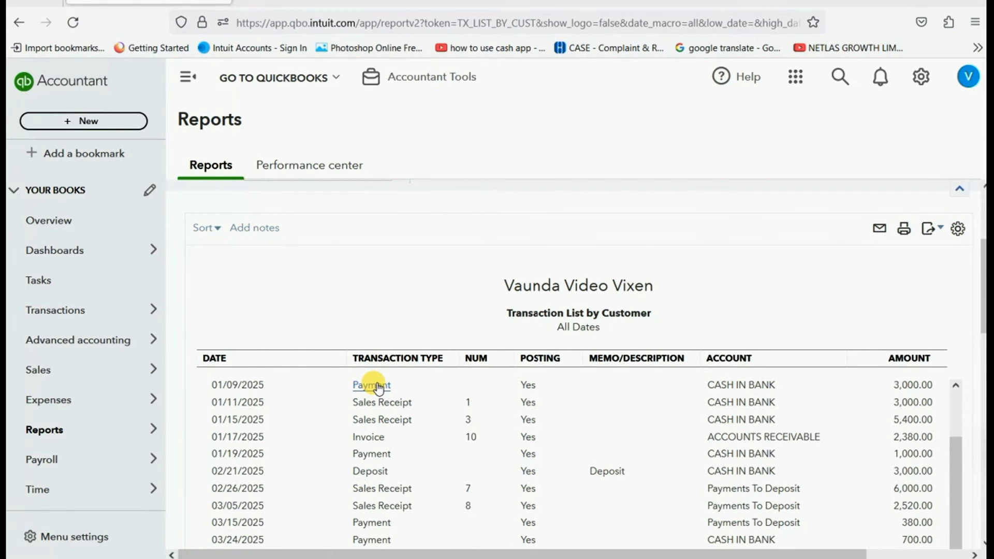
mouse_move(385, 422)
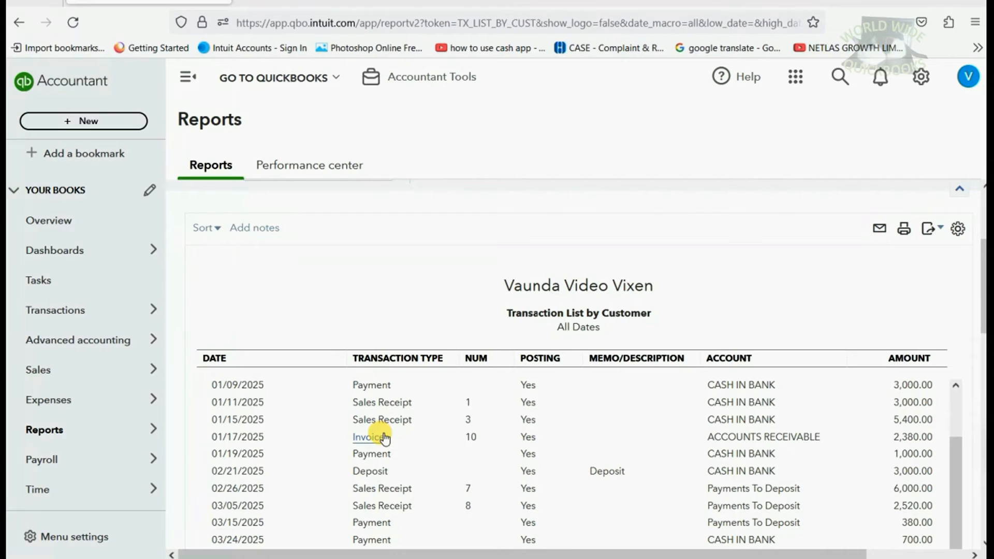
mouse_move(443, 439)
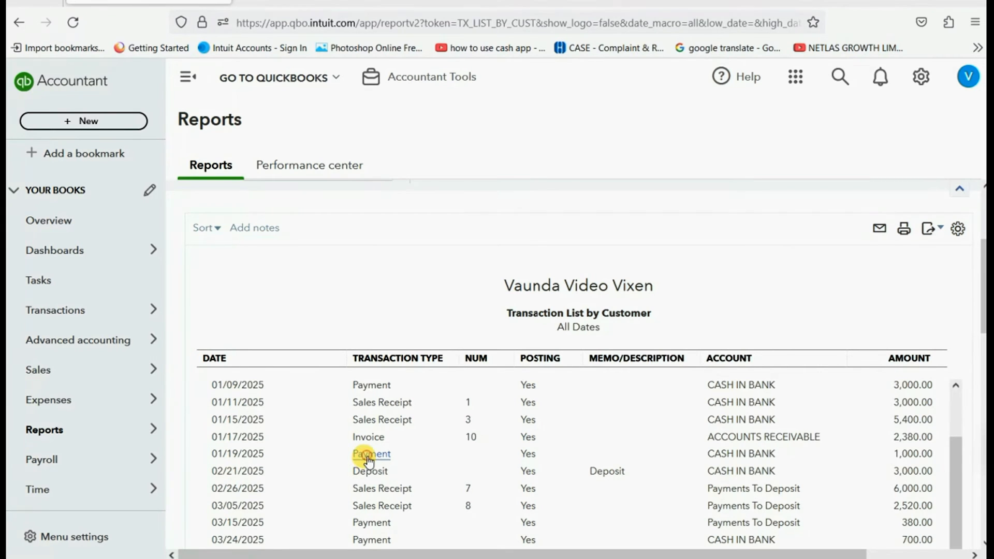
click(371, 453)
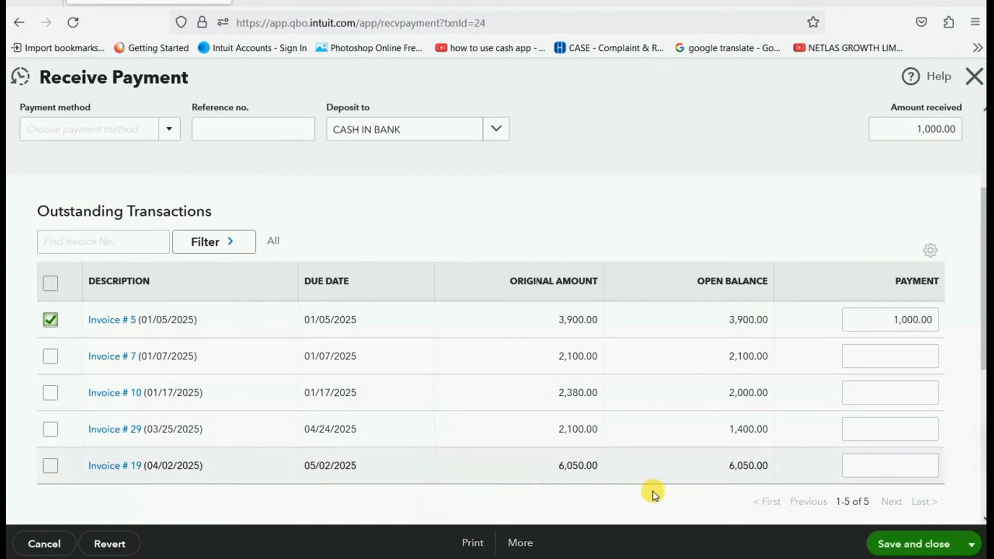
Save the payment, confirm the linked-transaction warning, and return to Custom reports.
click(919, 558)
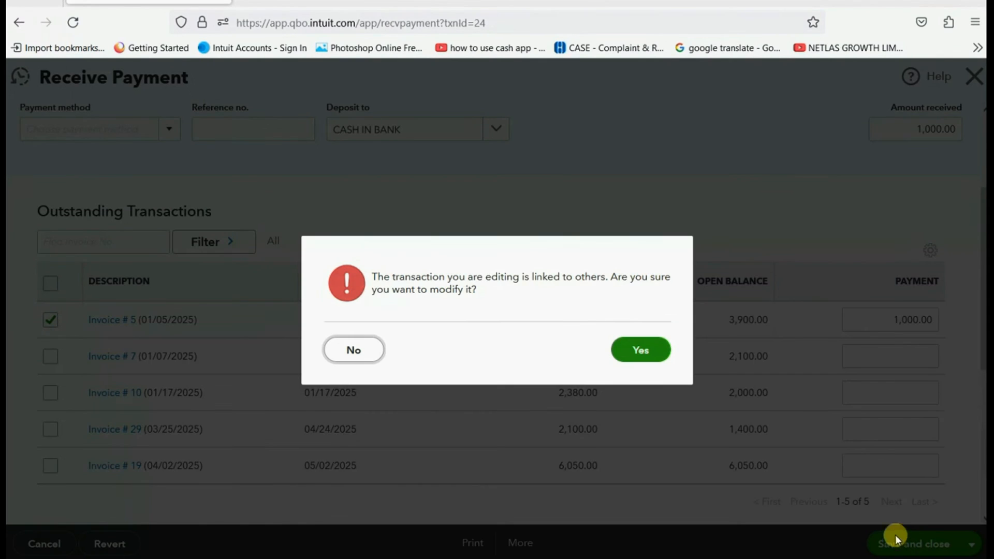
click(640, 350)
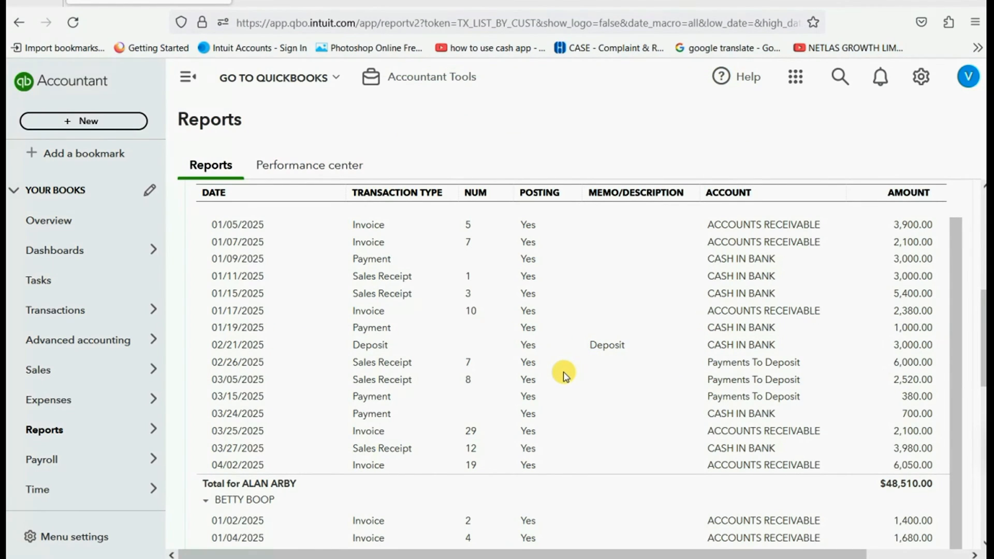
click(43, 430)
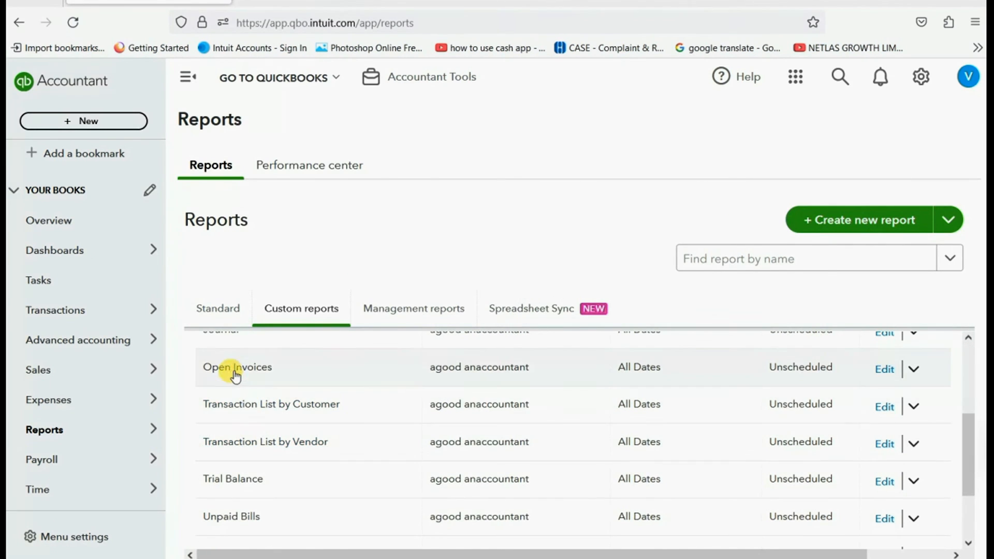
click(237, 366)
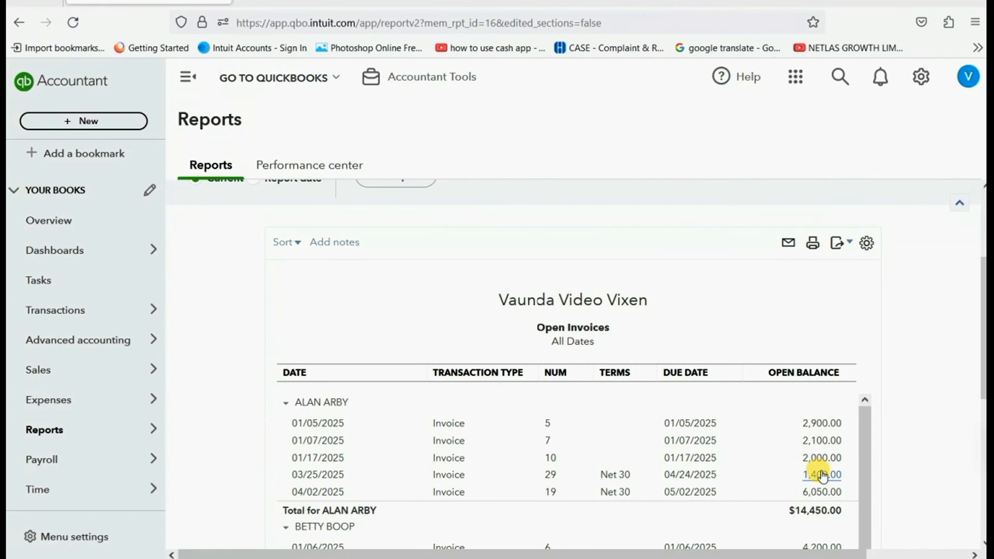
mouse_move(764, 495)
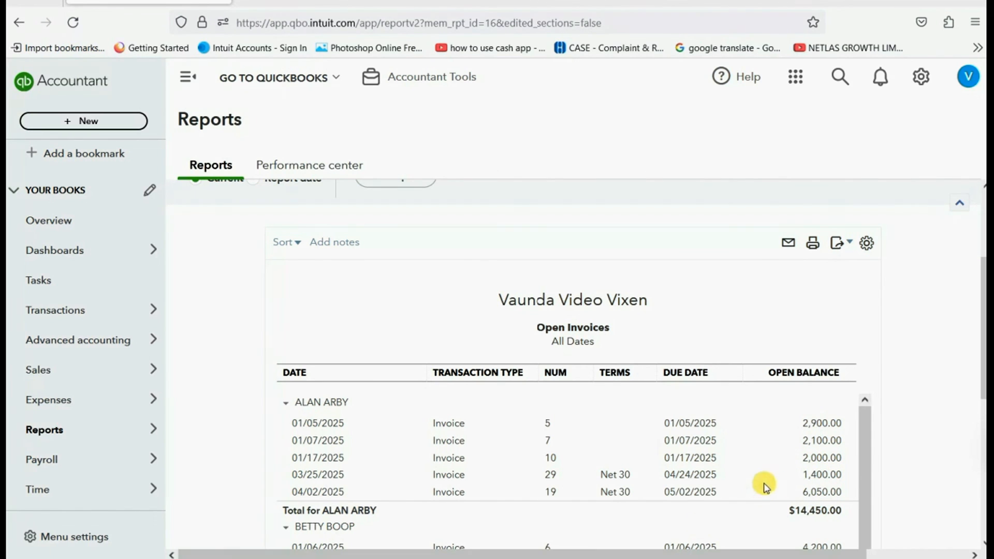
mouse_move(824, 463)
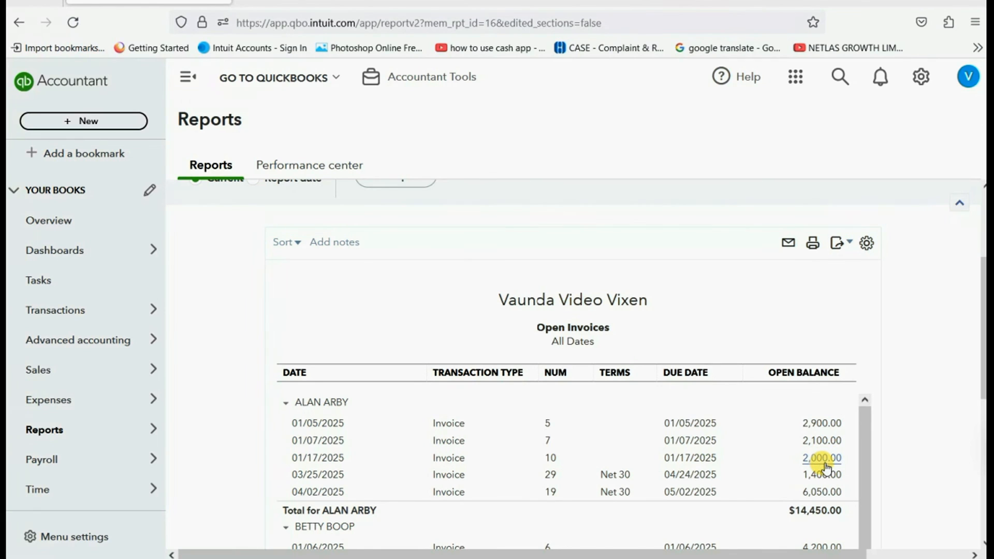